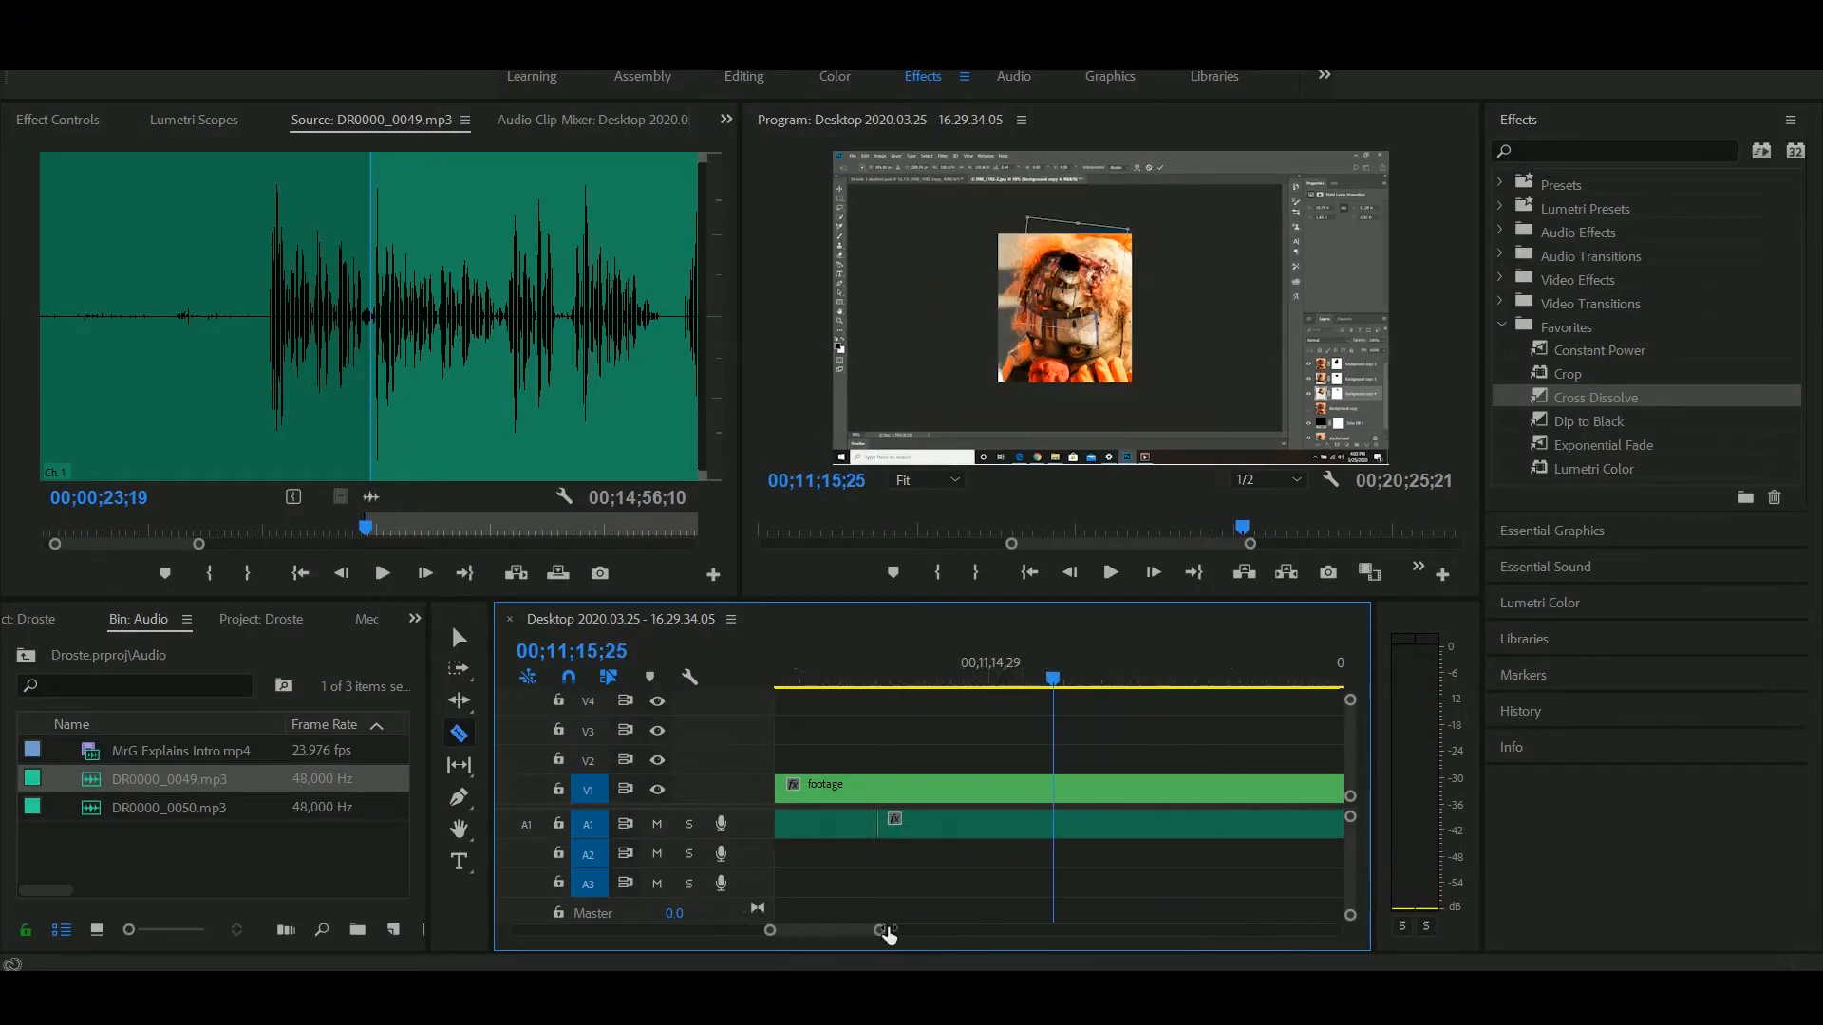
Start the queue to encode Droste Effect.mp4 as High Quality 1080p HD H.264.
{"action": "left_click", "coordinate": [1110, 572]}
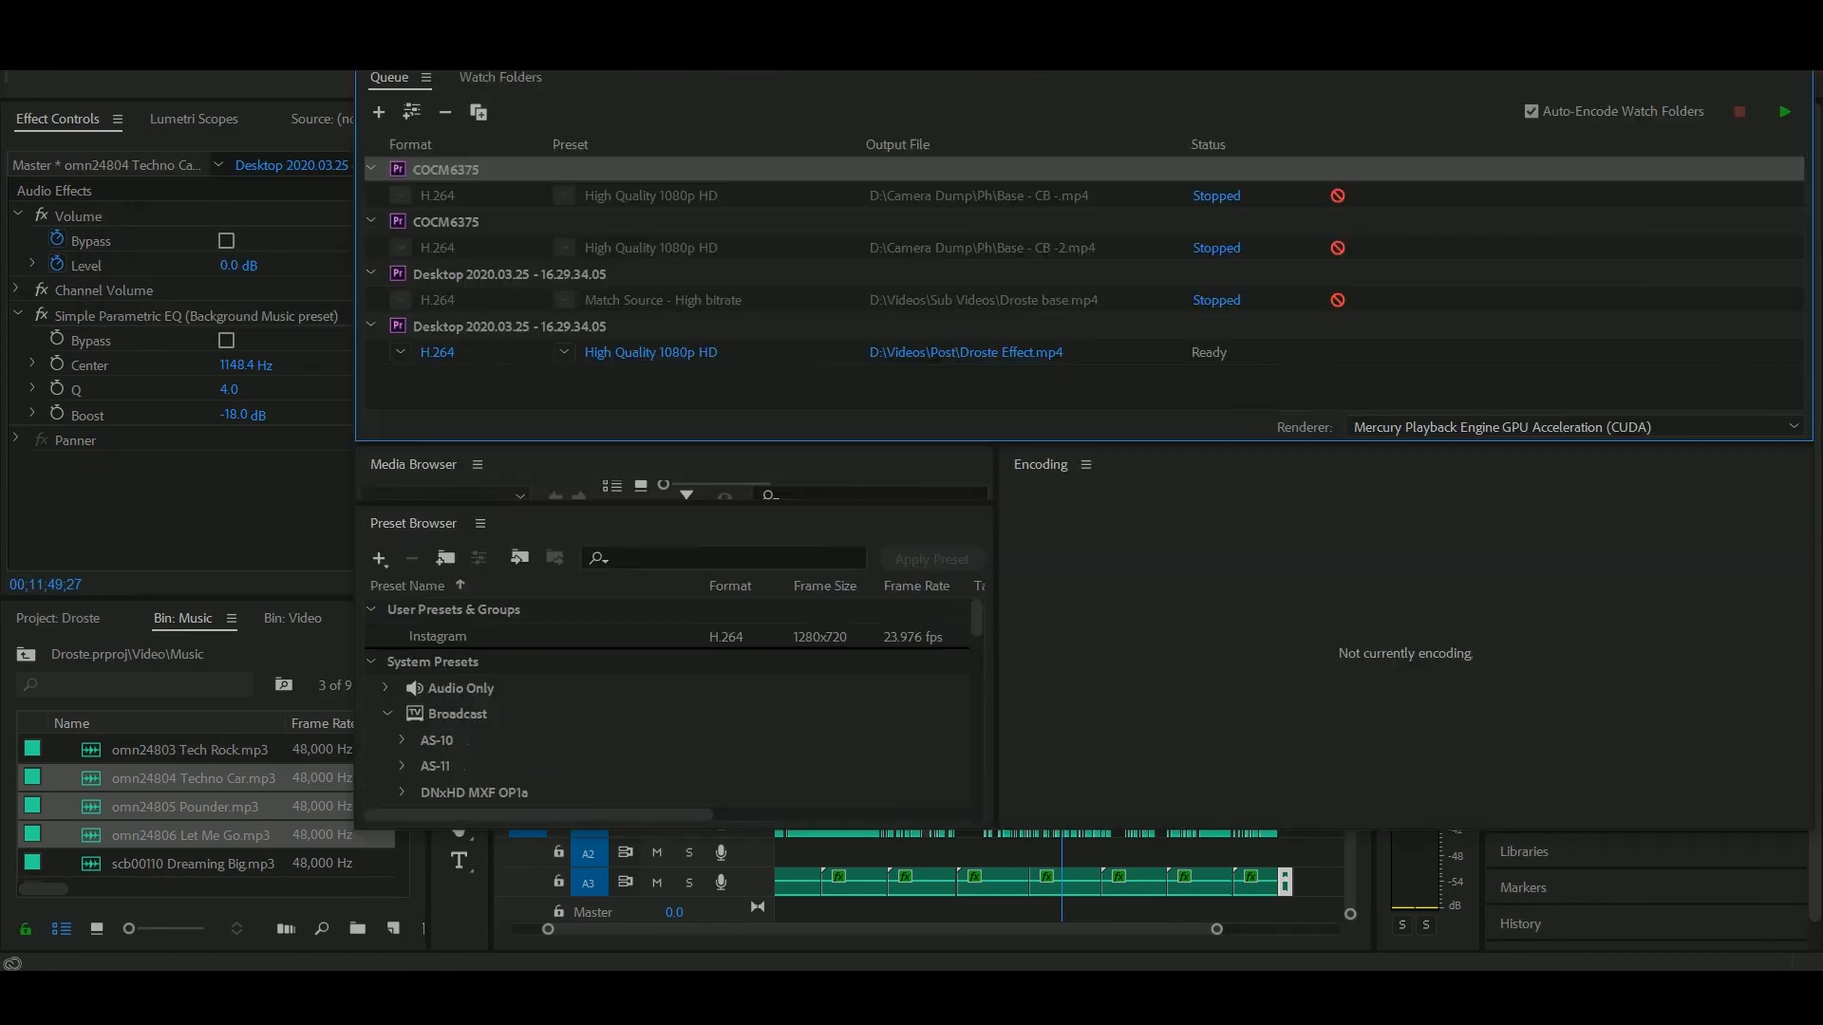
{"action": "left_click", "coordinate": [1782, 111]}
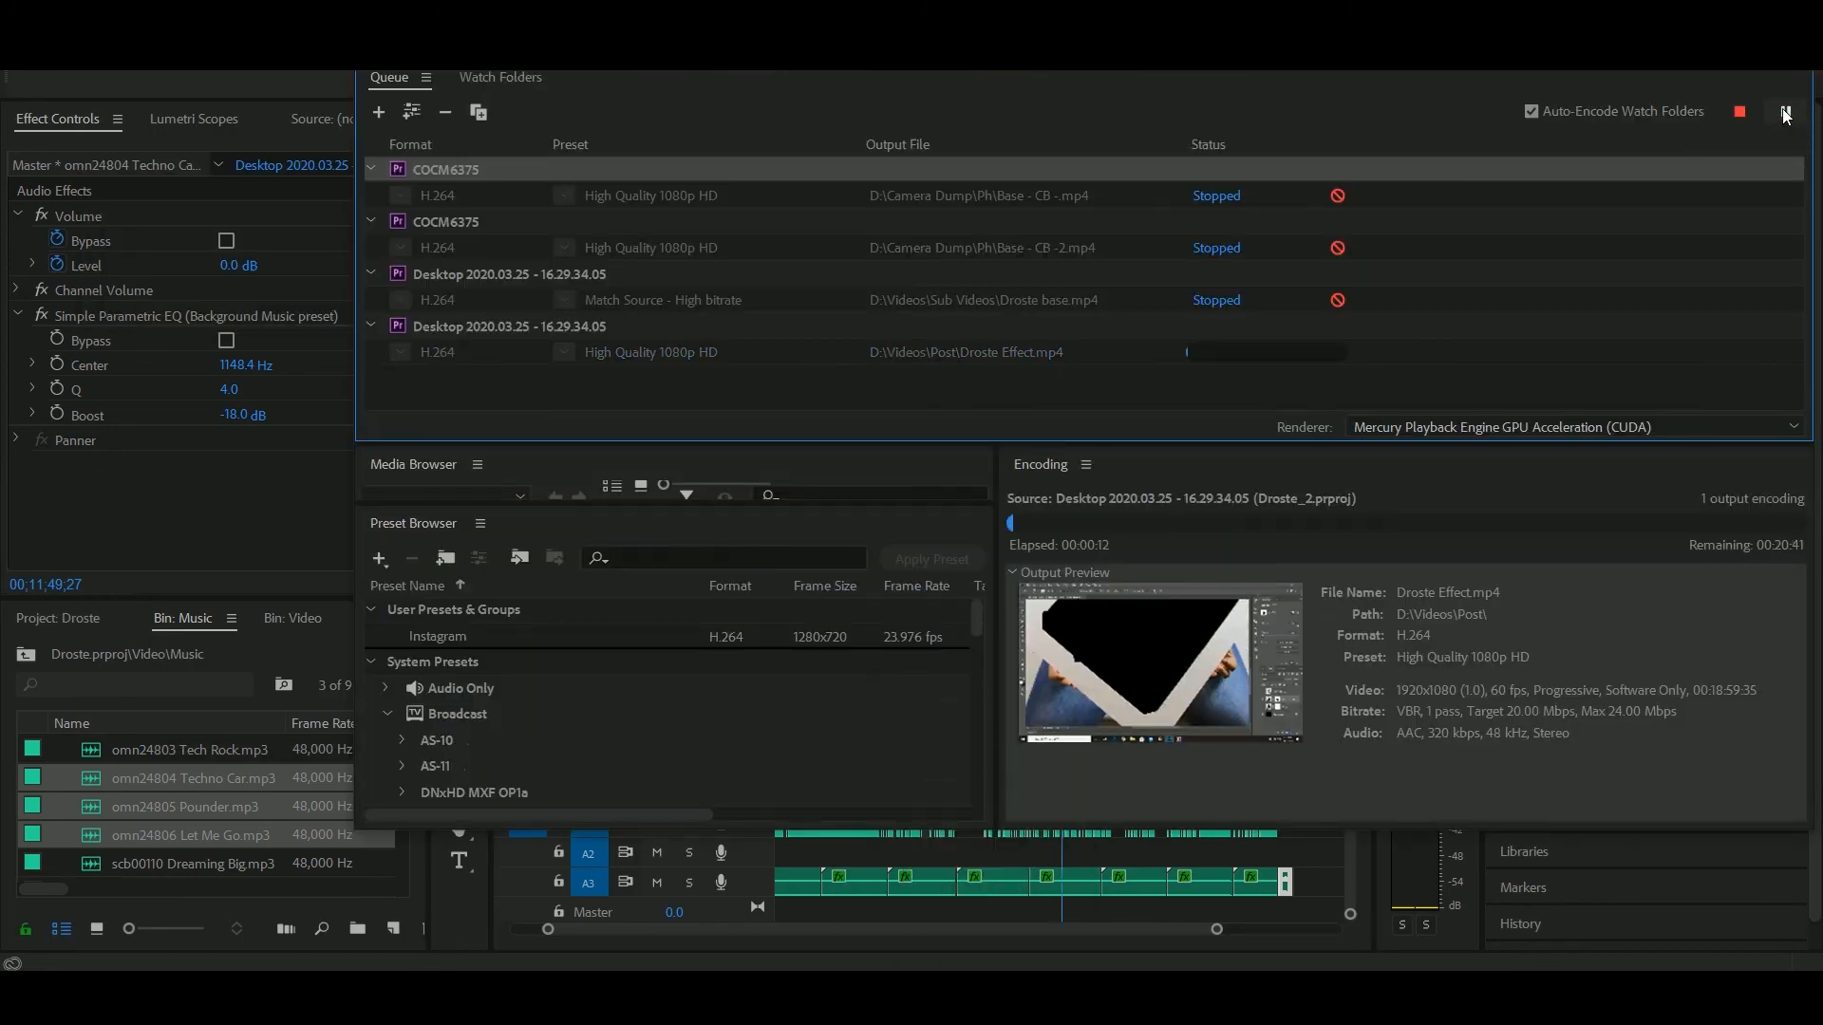